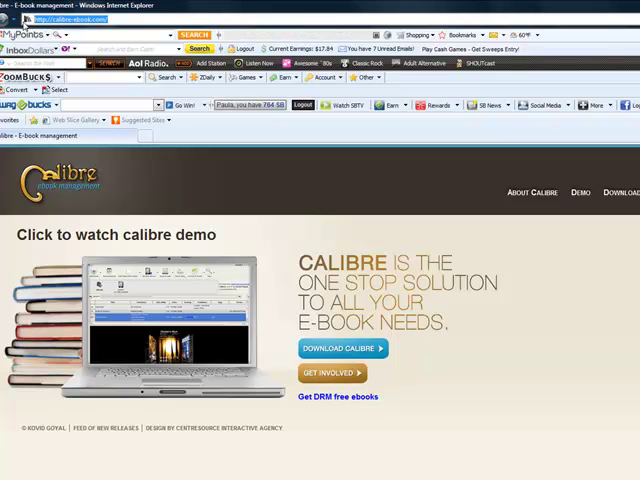
mouse_move(623, 191)
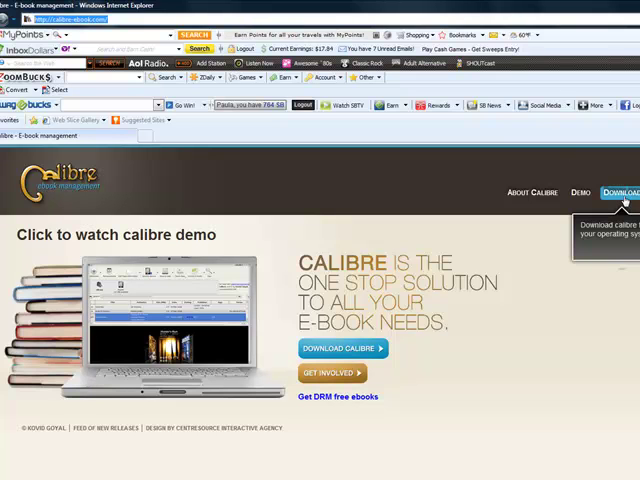
Step: Select the House e-book by Peretti and Dekker from the Ebooks search results
left_click(615, 190)
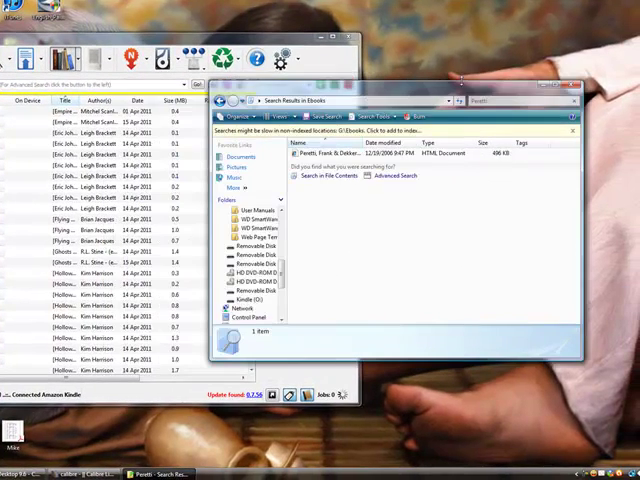
mouse_move(310, 152)
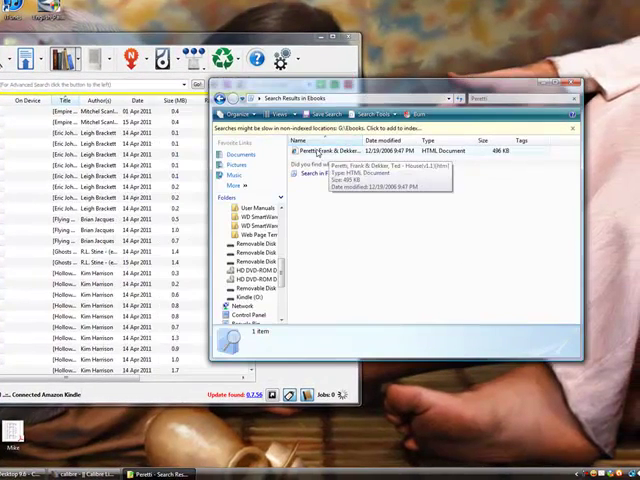
left_click(330, 151)
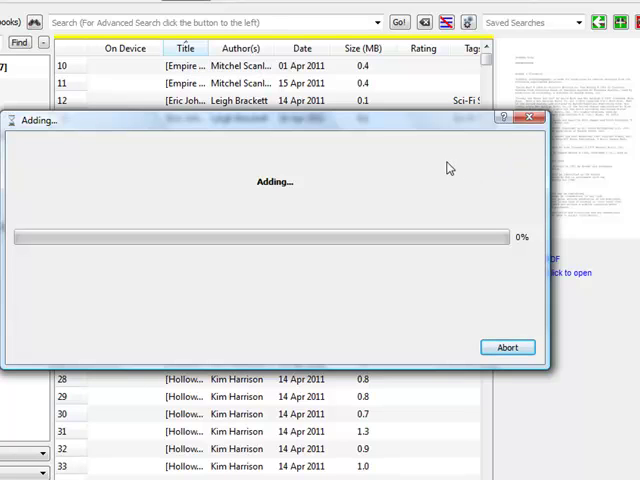
mouse_move(463, 172)
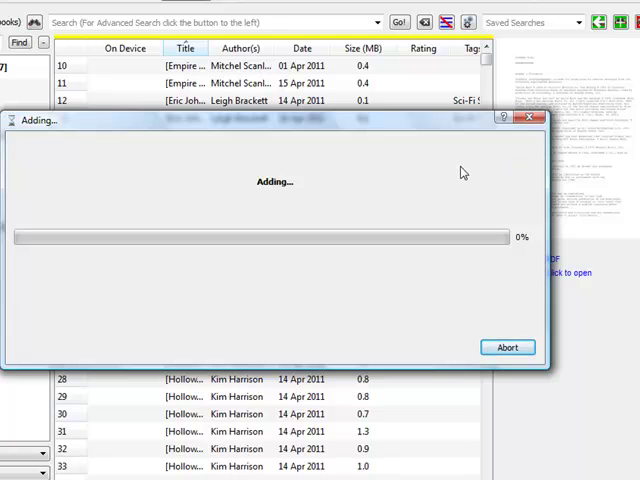
mouse_move(446, 179)
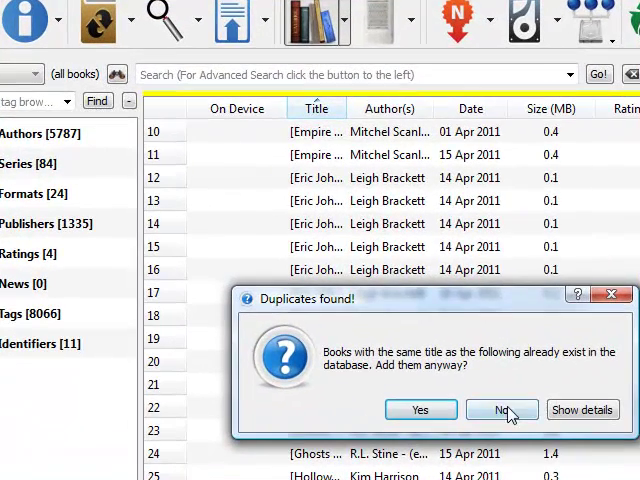
mouse_move(419, 409)
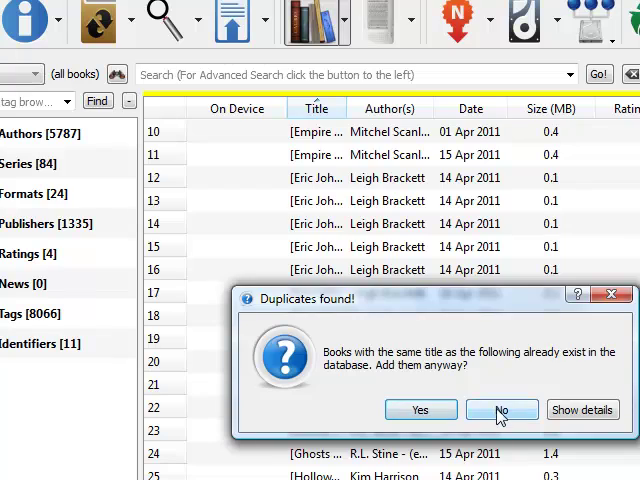
Step: Decline adding the House e-book again in the Duplicates found warning
left_click(493, 410)
type("o")
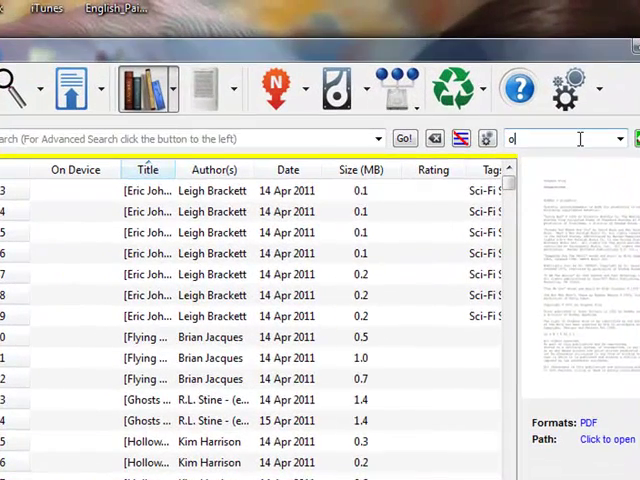
Step: Search the library for 'oak' and scroll through the 79 matching books
type("ak")
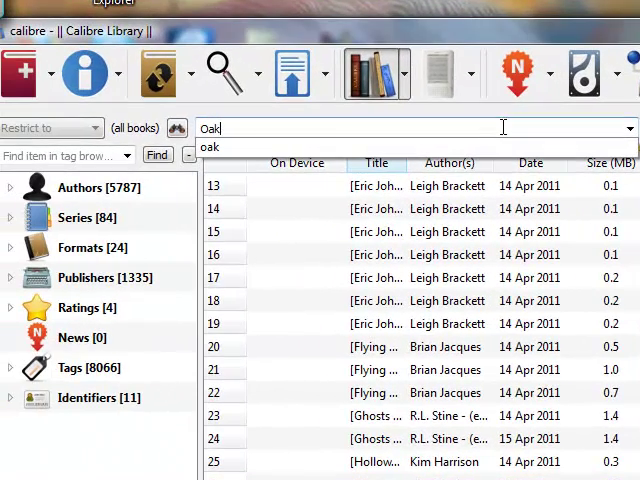
mouse_move(330, 150)
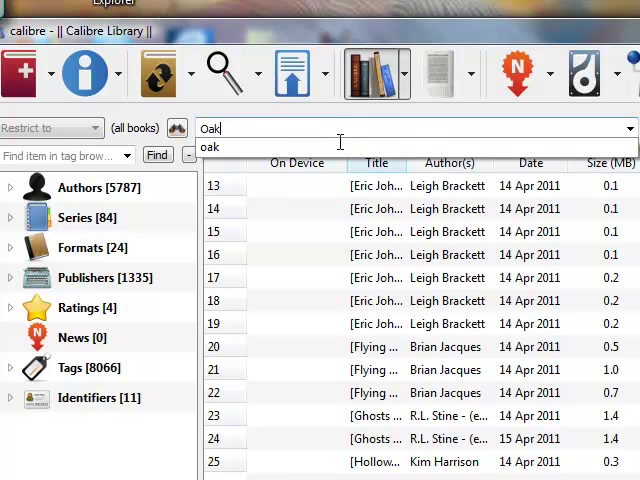
key("Return")
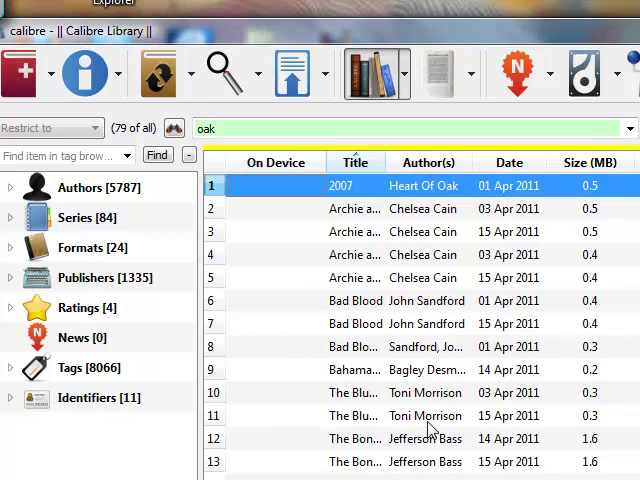
scroll("down", 3)
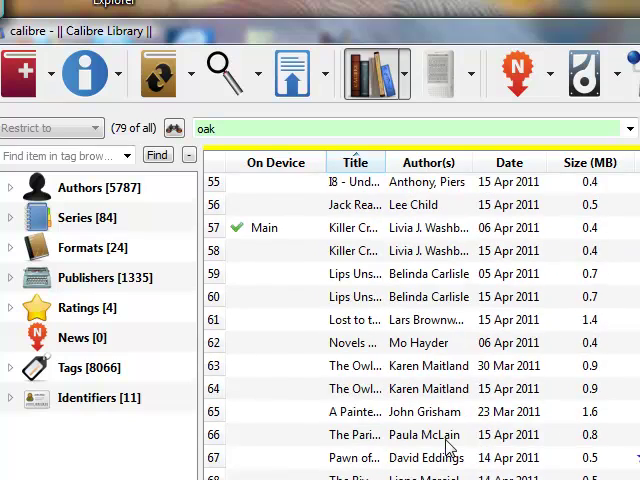
scroll("up", 3)
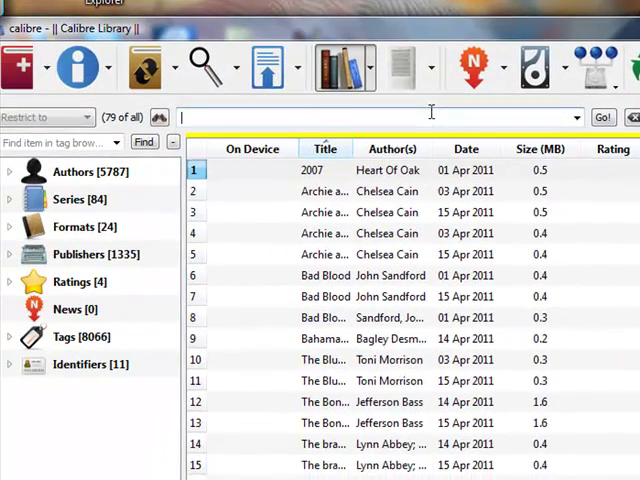
Step: Search the library for 'Dekker' and select the House book by Ted Dekker
type("Dekker")
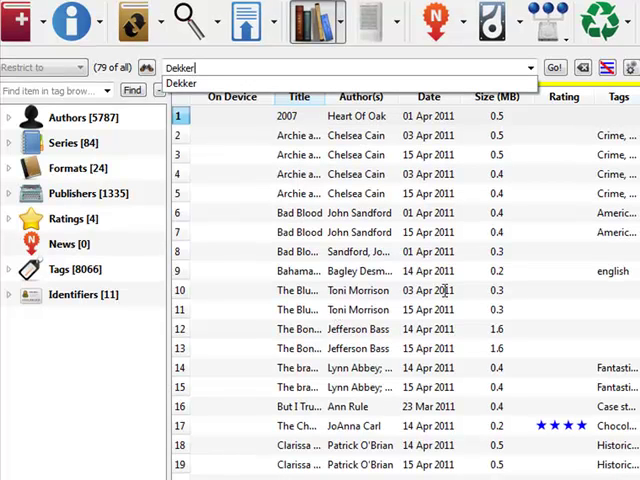
mouse_move(420, 422)
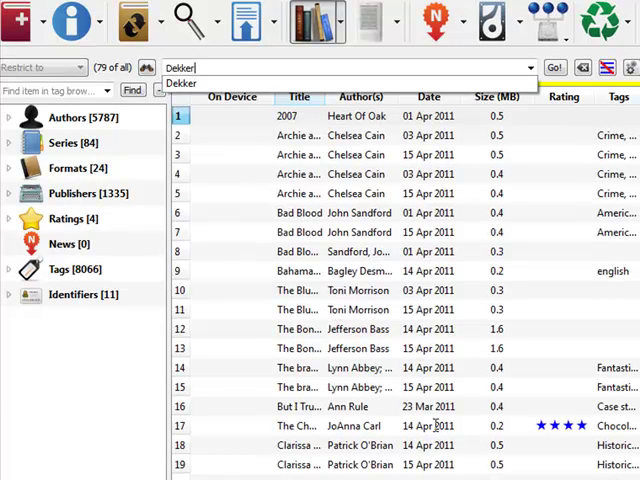
left_click(556, 58)
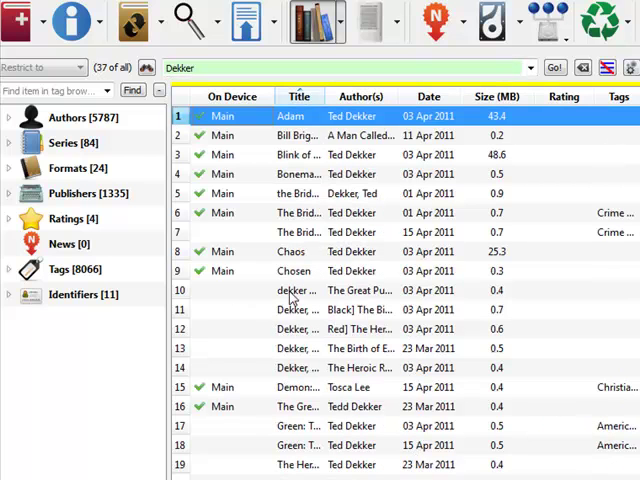
left_click(290, 290)
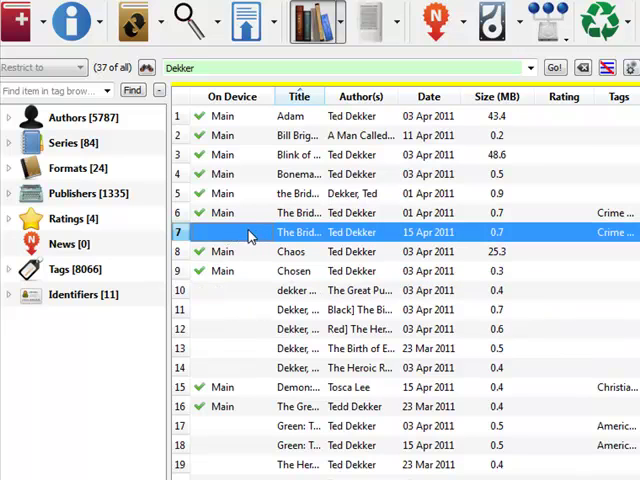
mouse_move(240, 361)
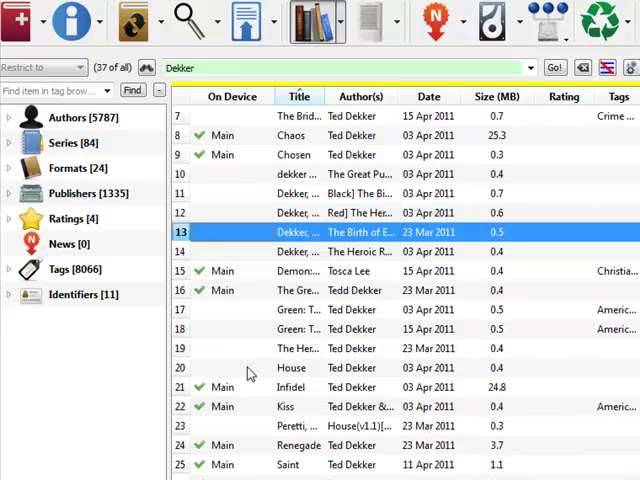
left_click(291, 367)
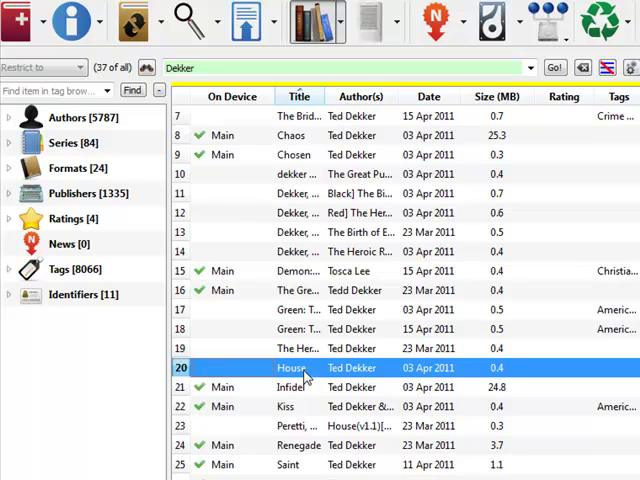
Step: Open the context menu for the House book by Ted Dekker
right_click(291, 367)
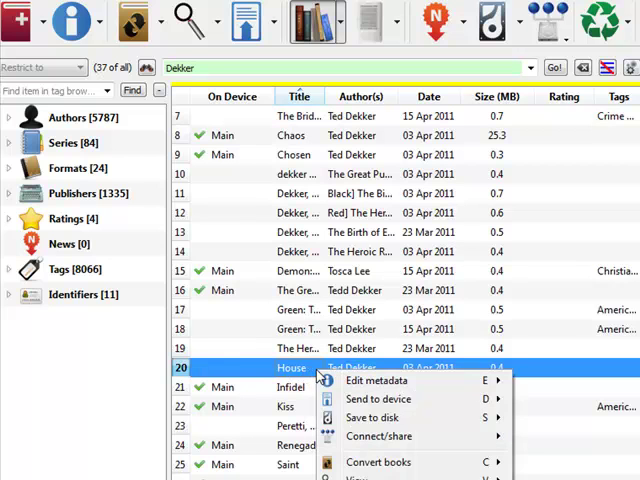
mouse_move(382, 399)
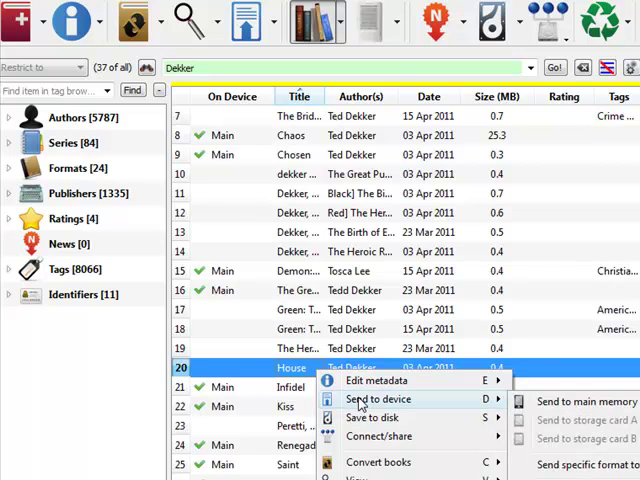
mouse_move(570, 401)
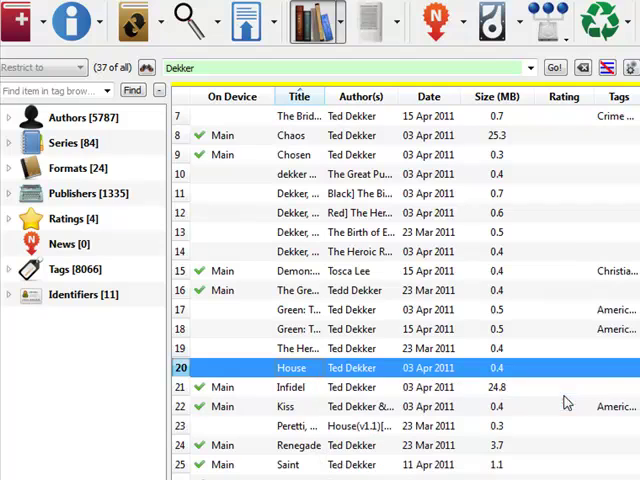
mouse_move(547, 380)
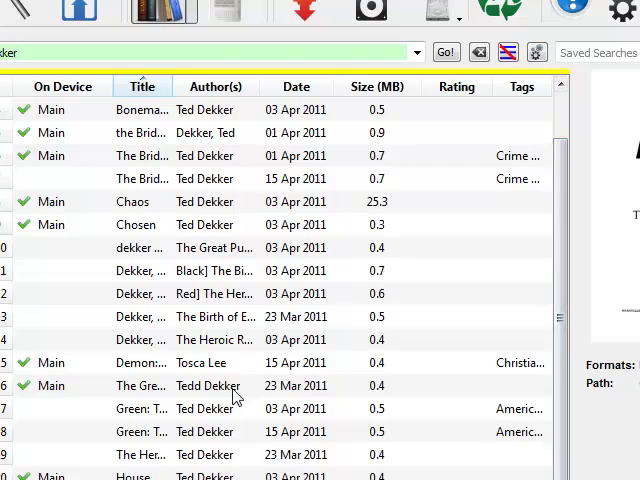
mouse_move(288, 408)
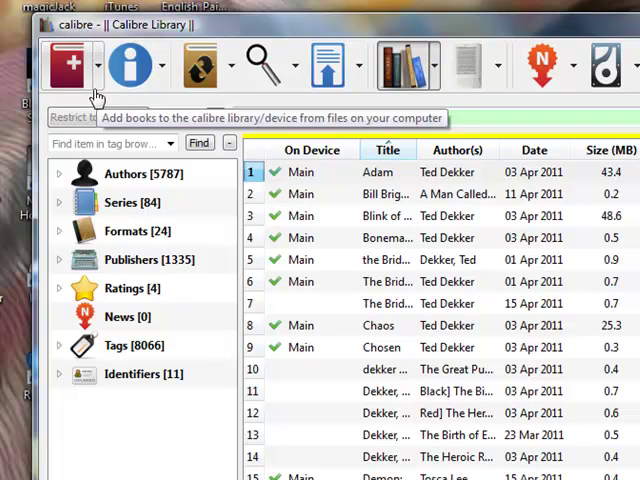
type("Dekker")
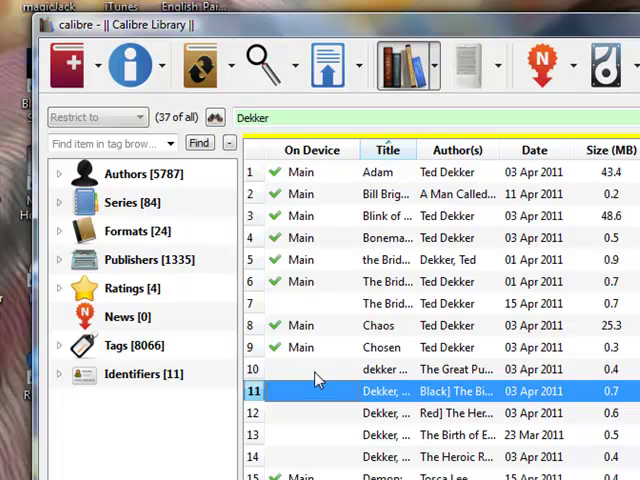
left_click(385, 369)
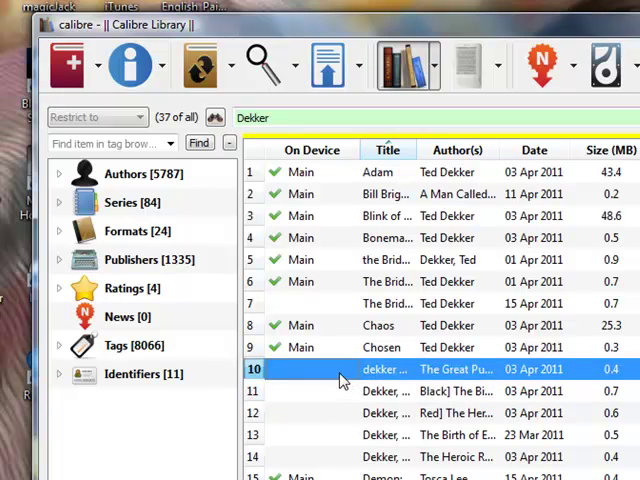
mouse_move(334, 377)
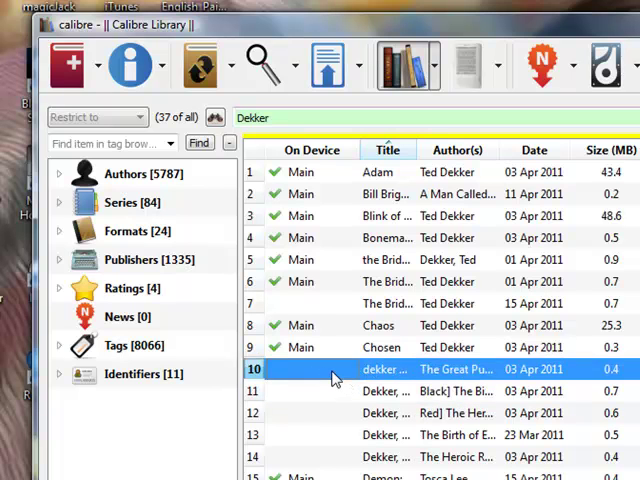
mouse_move(527, 347)
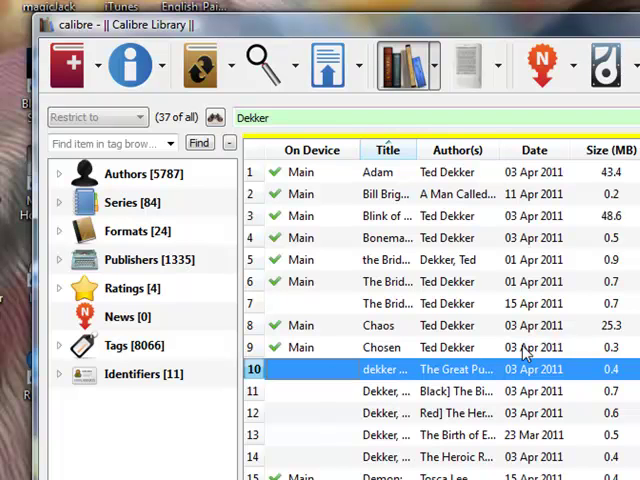